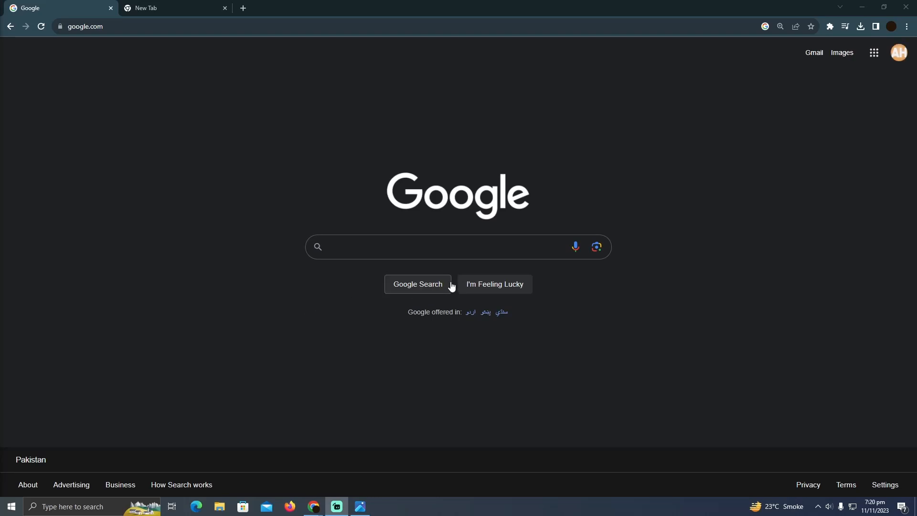
mouse_move(475, 212)
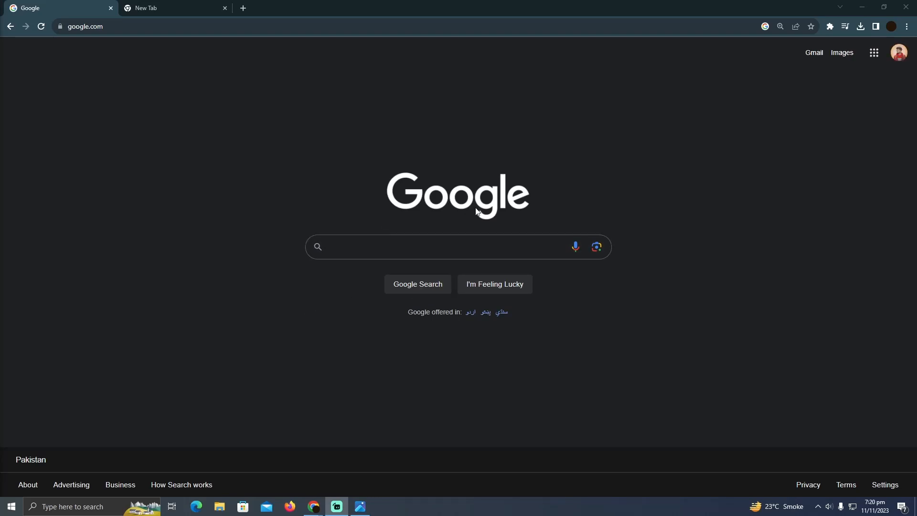
mouse_move(661, 221)
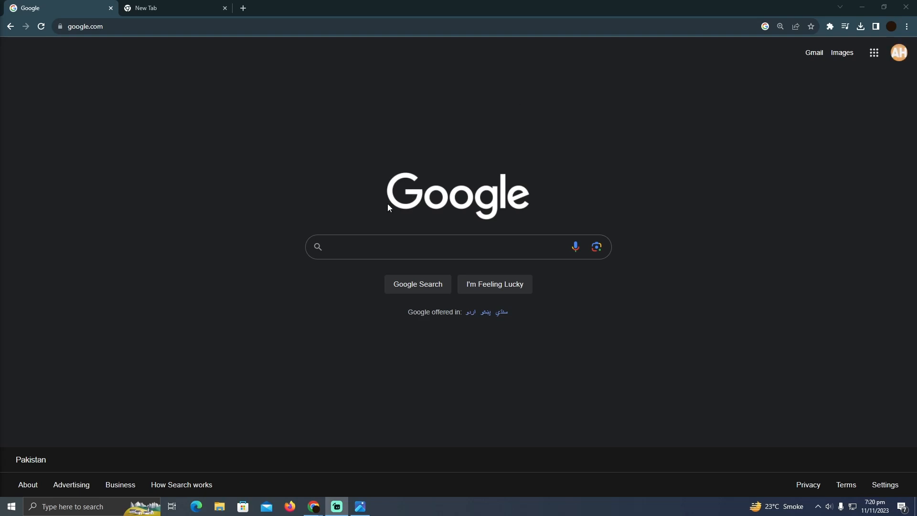
Navigate from Google to ubereats.com by entering 'uber' in the address bar
text(ubereats)
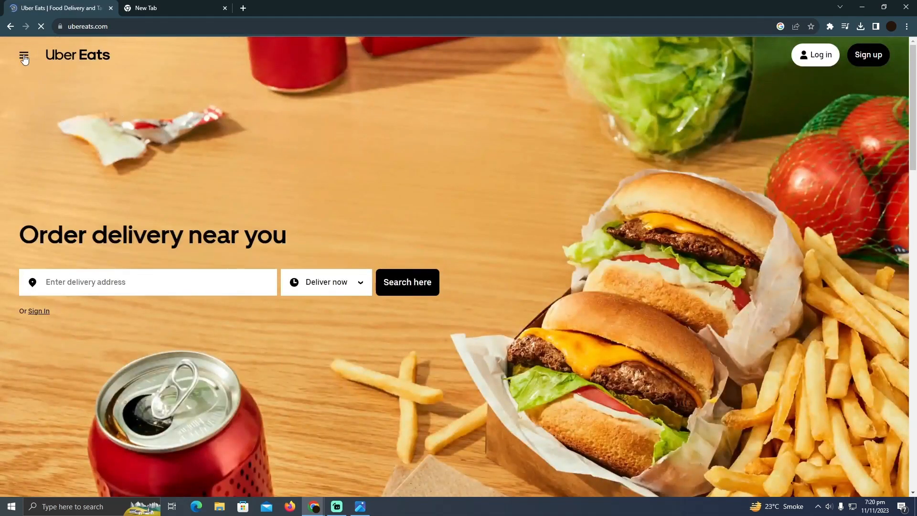
Choose 'Create a business account' from the Uber Eats hamburger menu
click(23, 55)
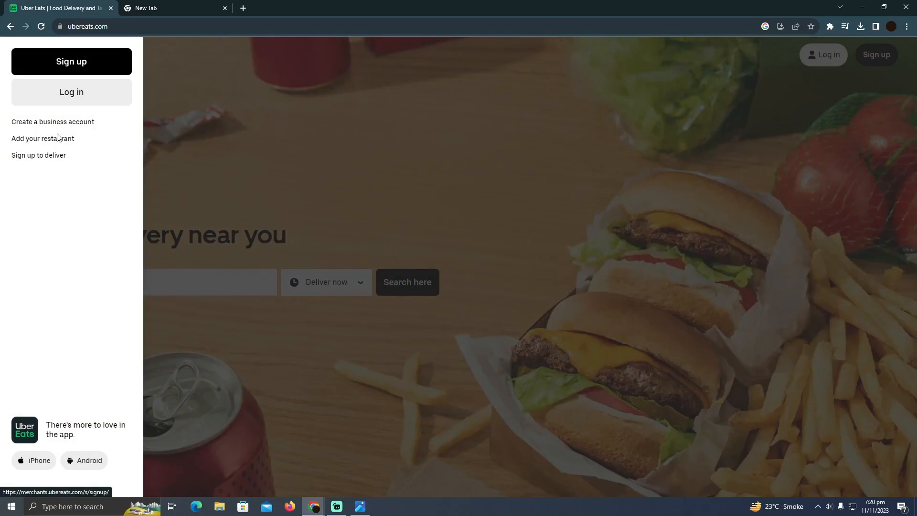
click(52, 122)
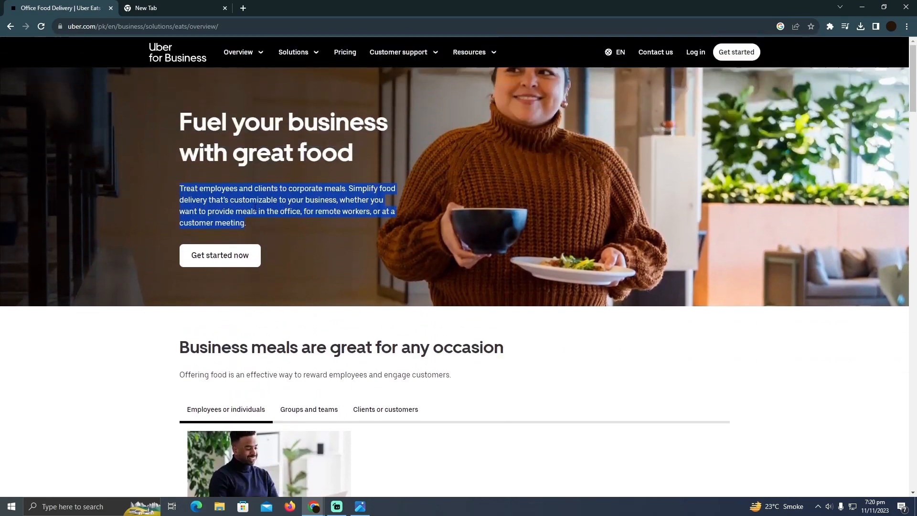
Launch 'Get started now' to reach the Uber for Business meals sign-up page
click(220, 256)
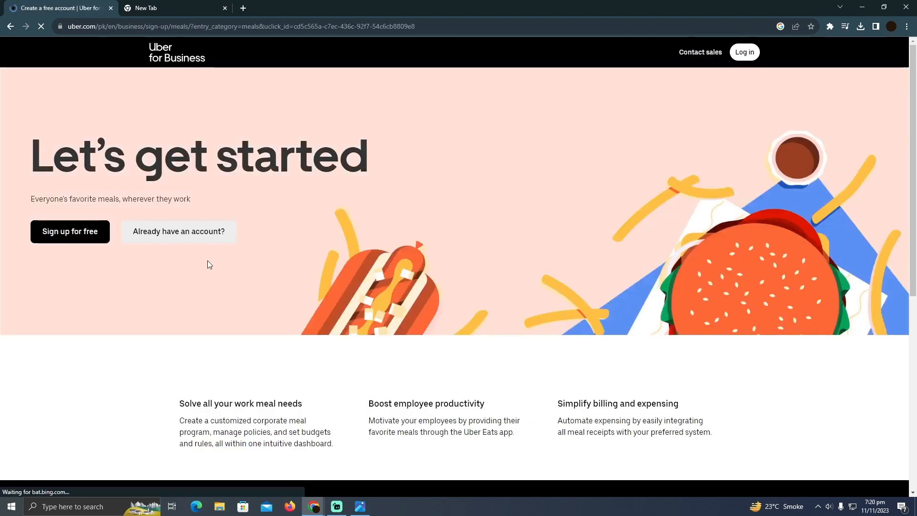
scroll(down, 3)
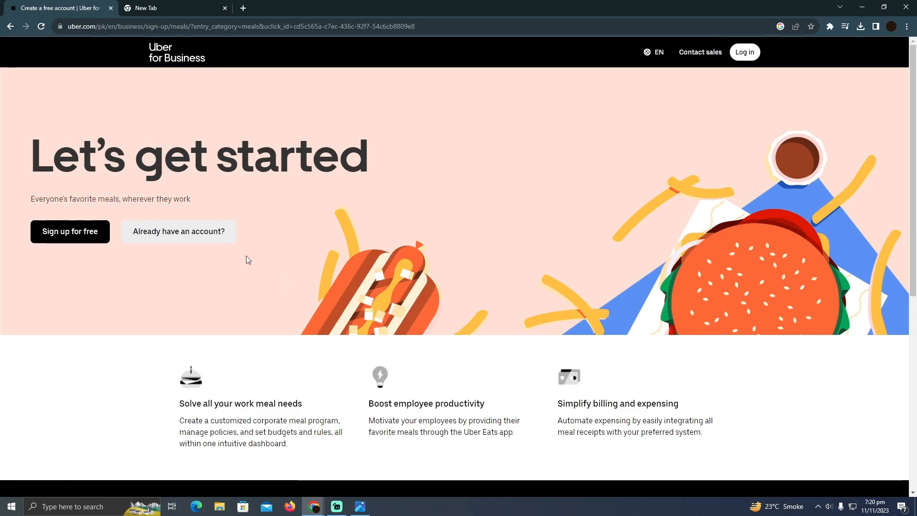
mouse_move(32, 393)
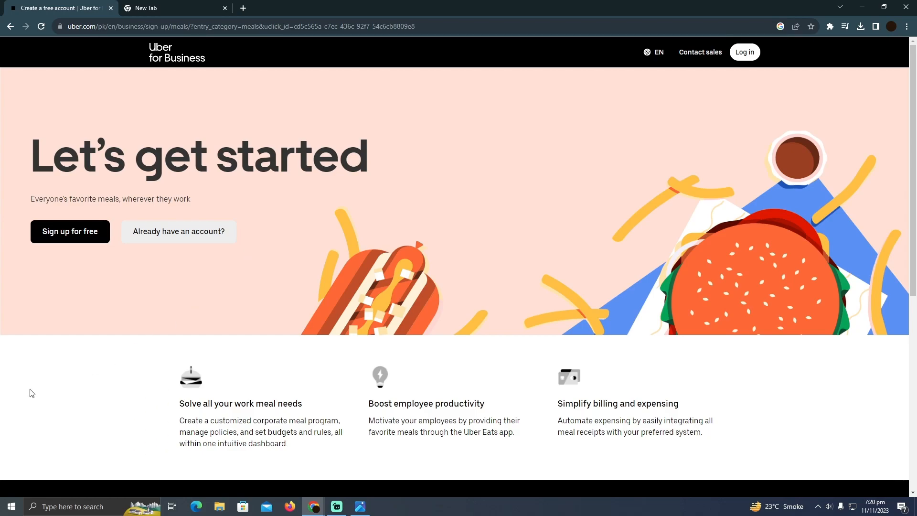